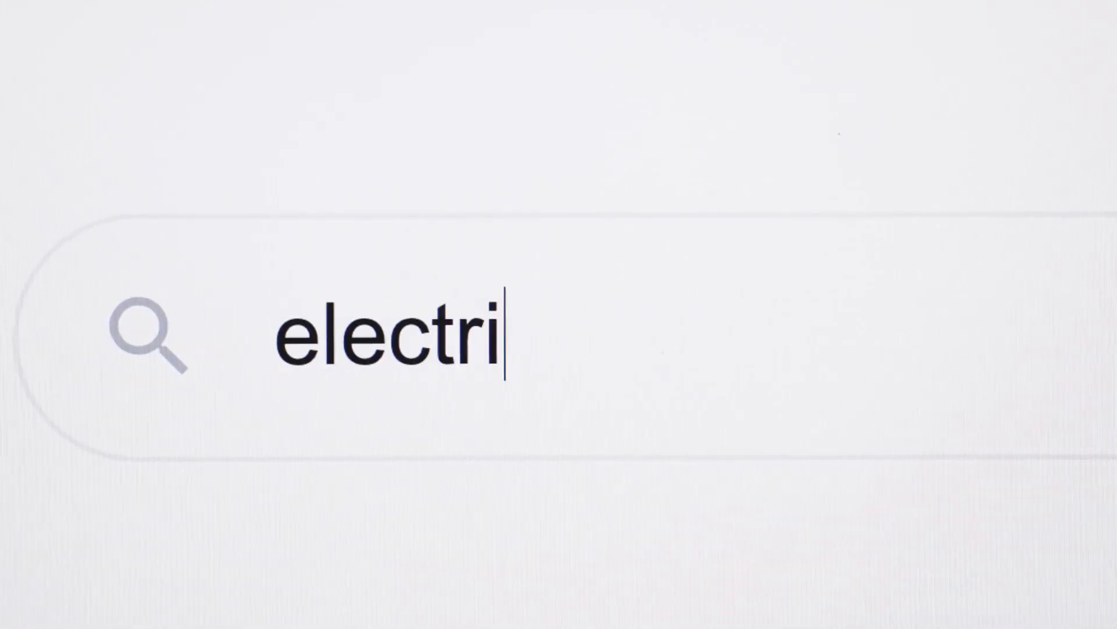
text(c vehicles)
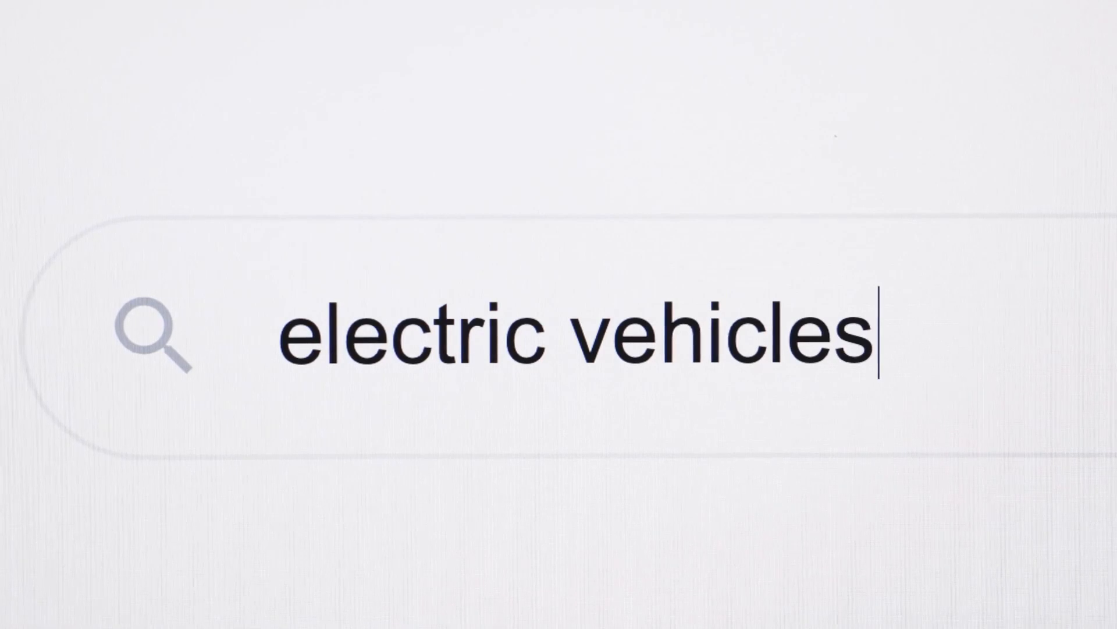